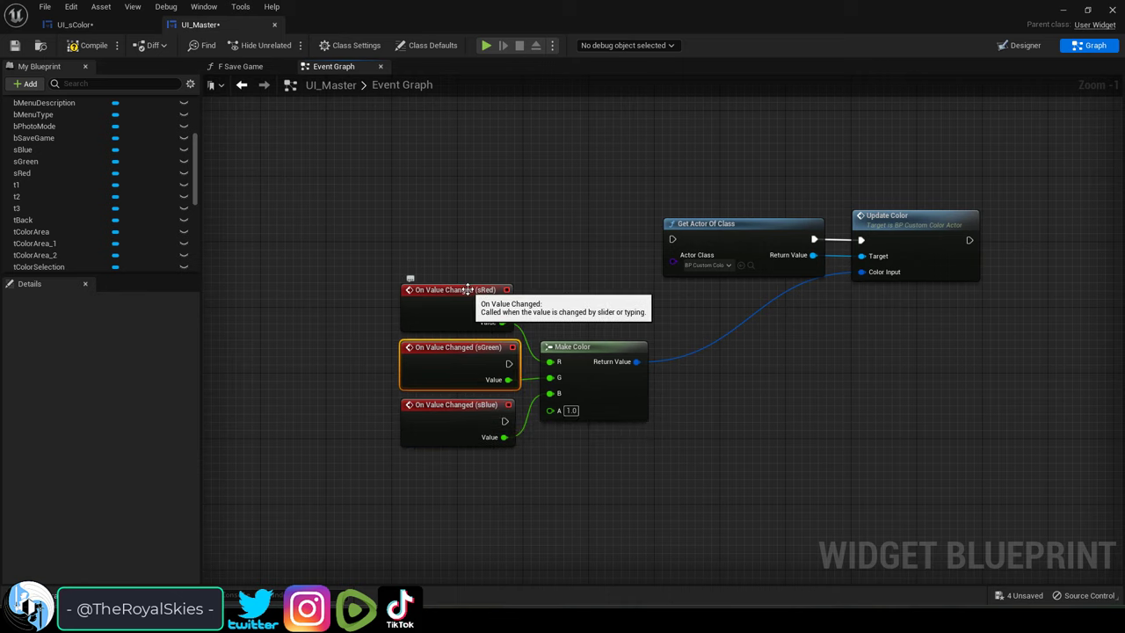
pyautogui.moveTo(443, 418)
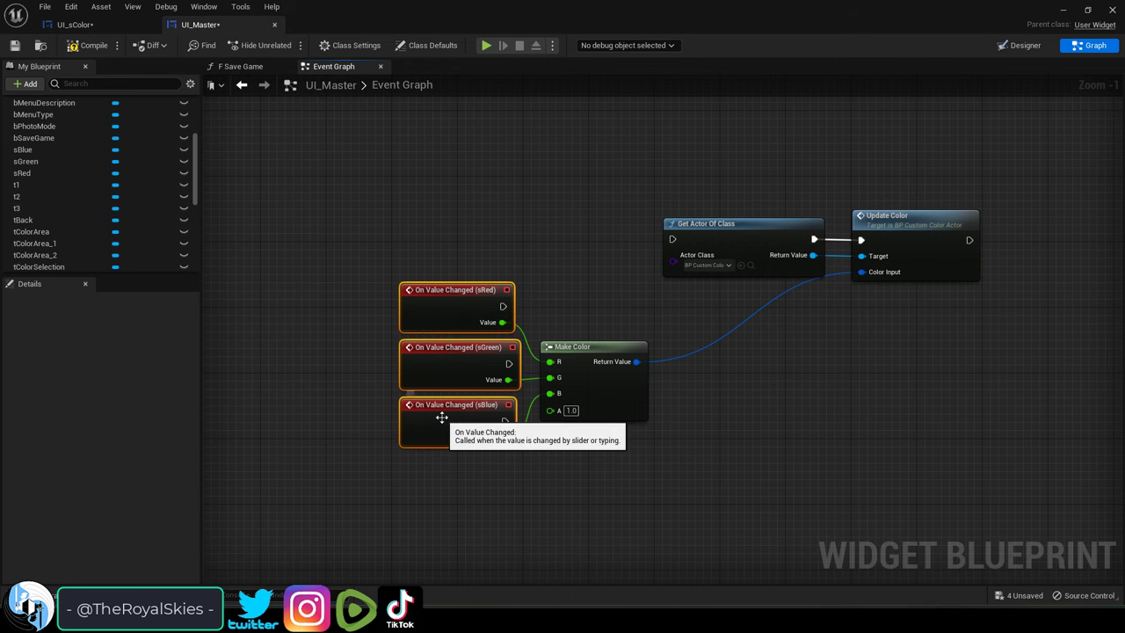
# Start play mode and drag the R slider right until the cube turns red.
pyautogui.click(486, 45)
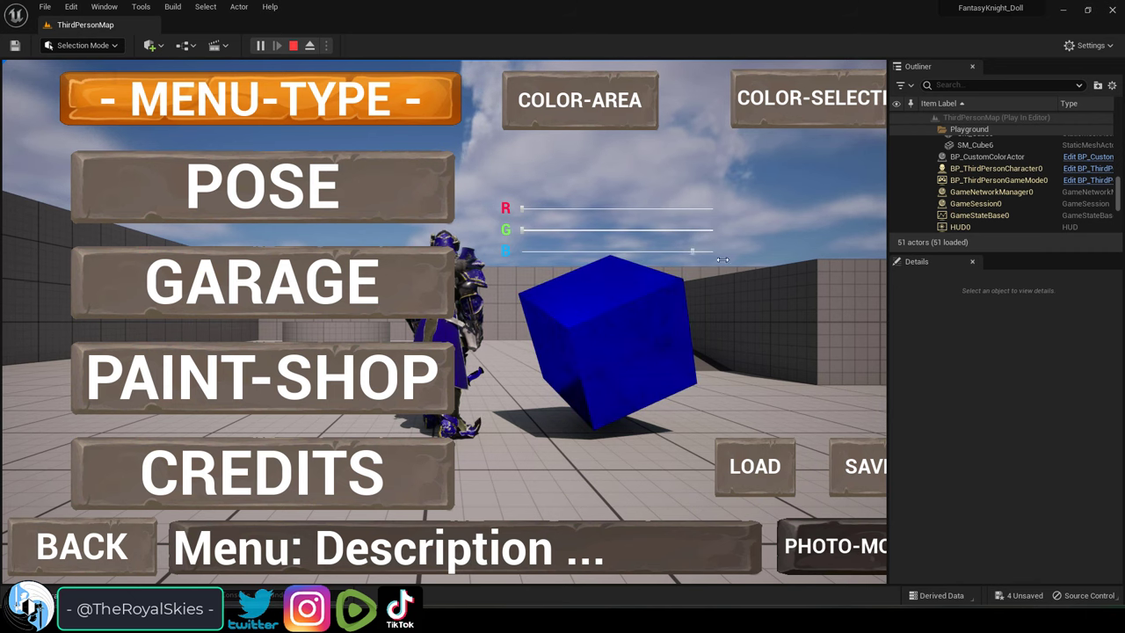
pyautogui.click(198, 23)
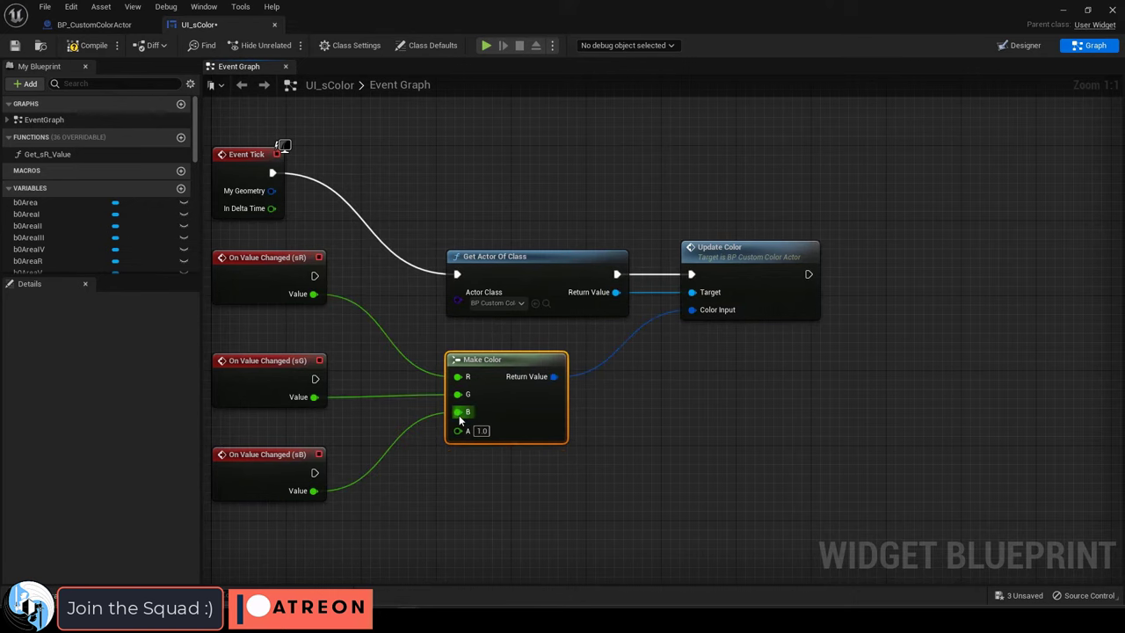
pyautogui.click(88, 45)
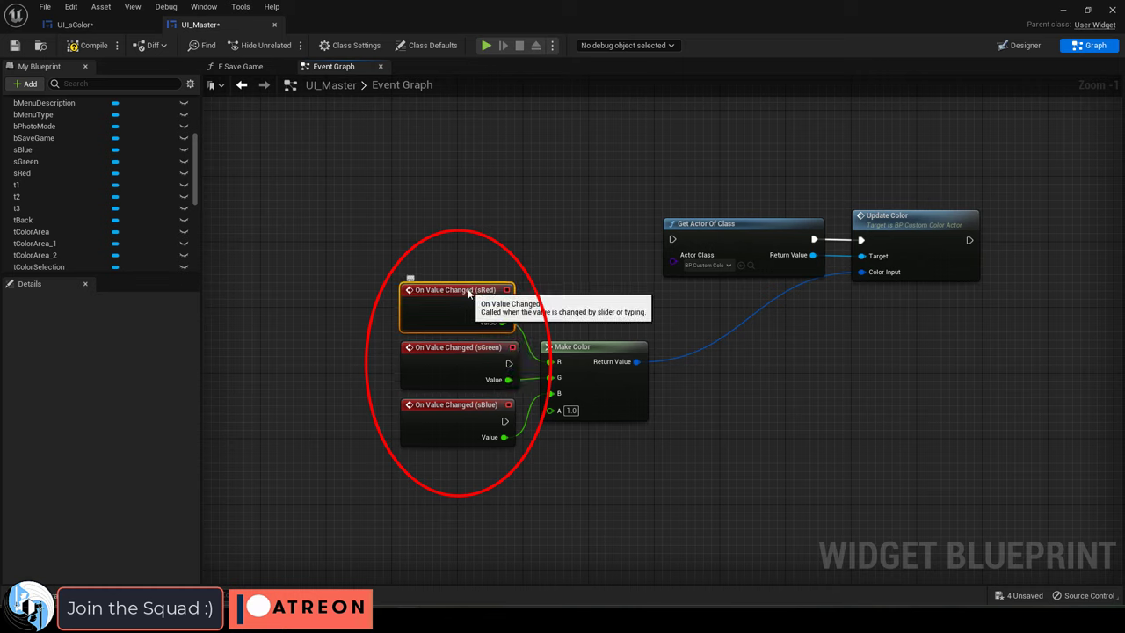
pyautogui.moveTo(442, 418)
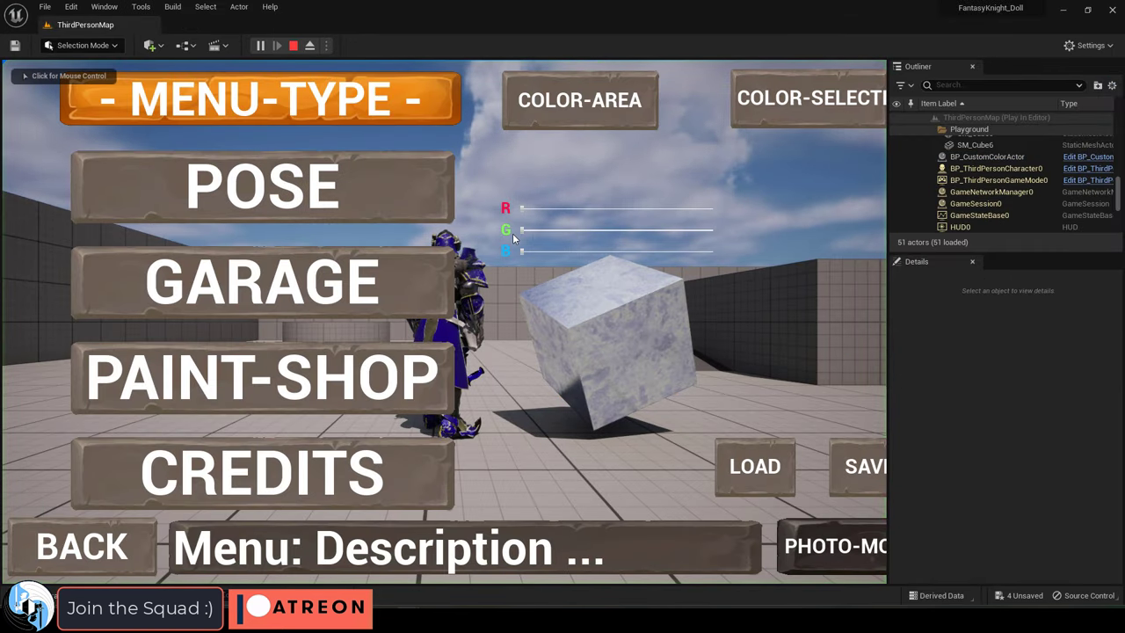
pyautogui.moveTo(520, 209); pyautogui.dragTo(619, 209)
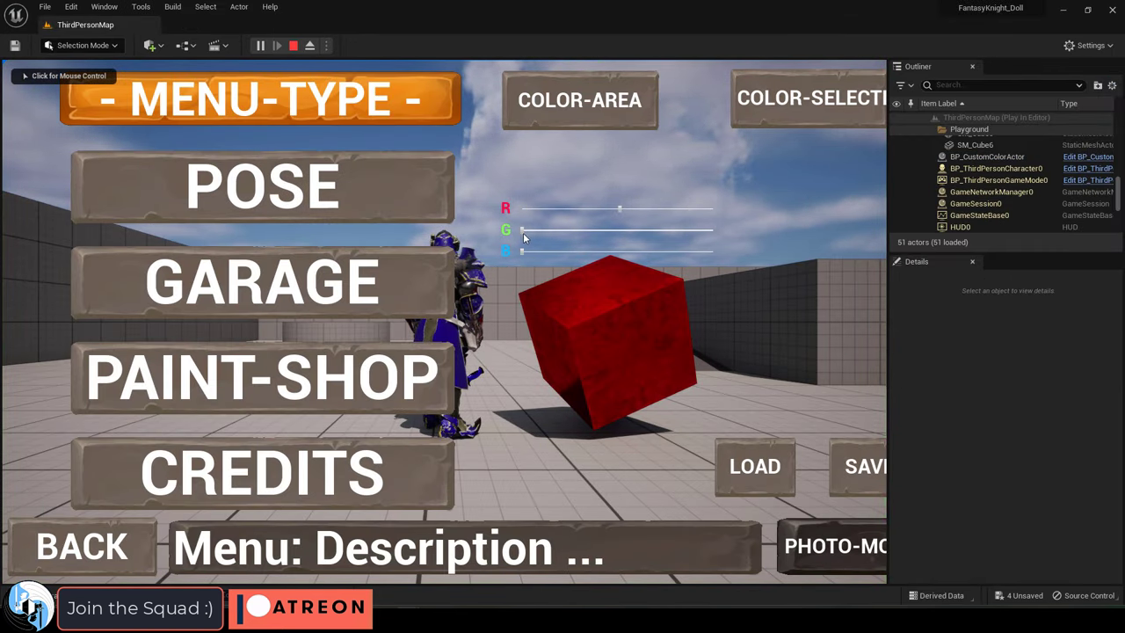